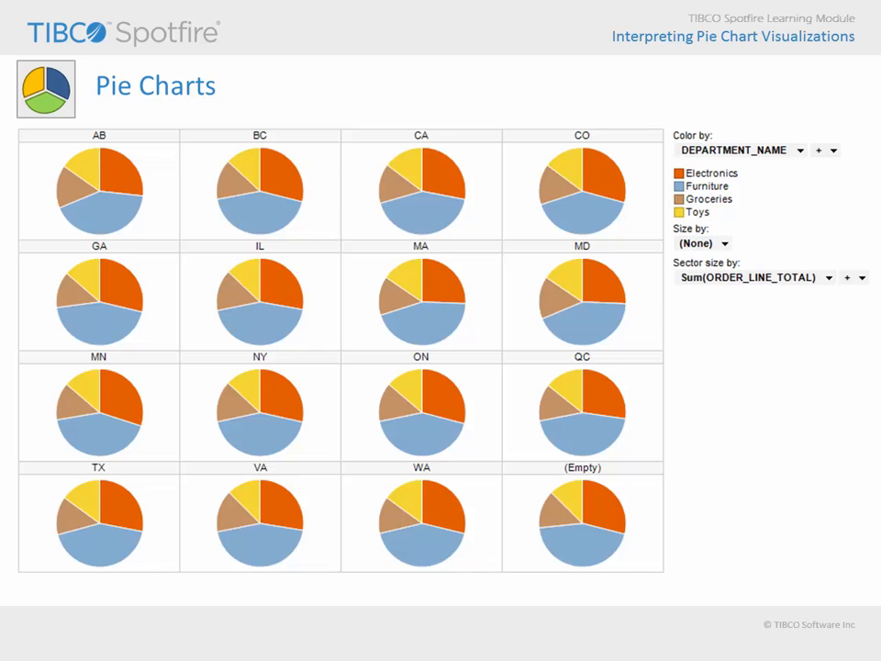
Open the Interpreting Pie Charts.dxp analysis file from the start page.
left_click(714, 242)
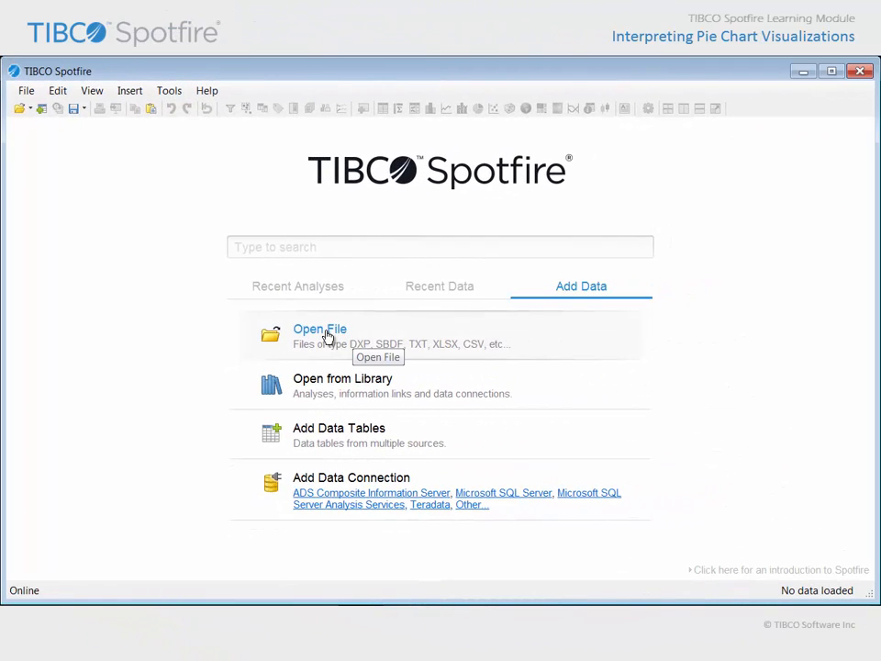
left_click(320, 329)
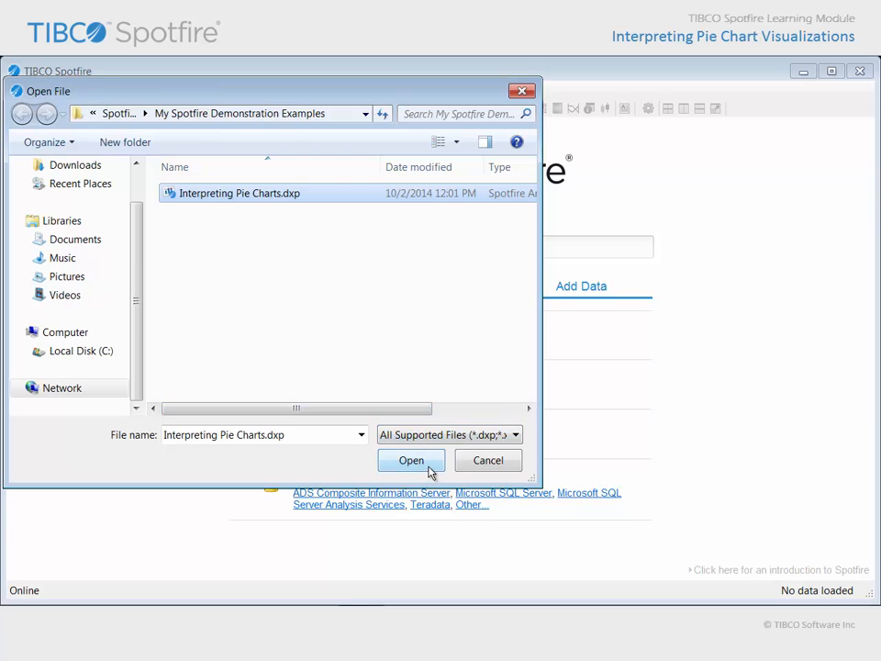
left_click(412, 460)
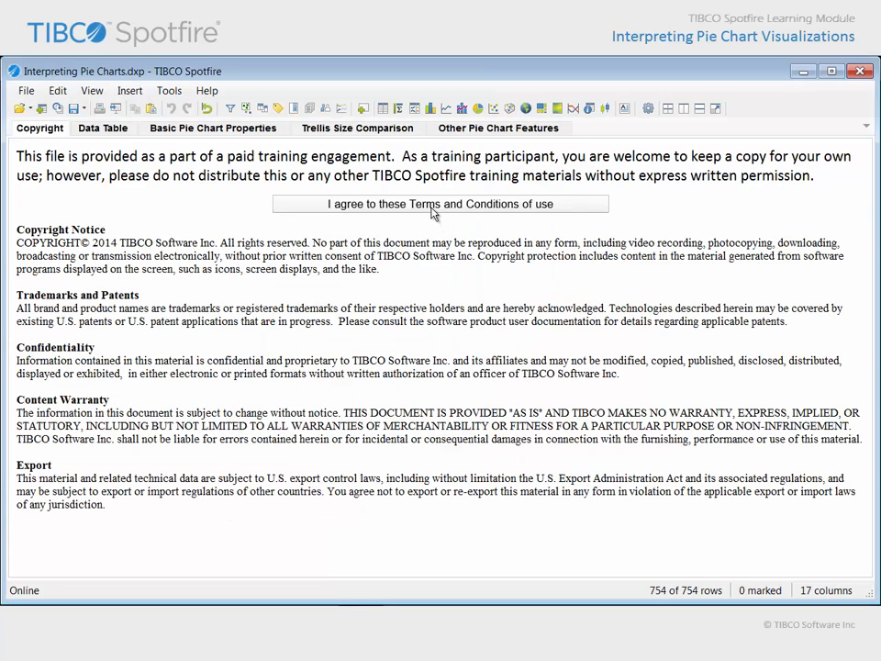
Switch to the Data Table page listing customer records.
left_click(102, 127)
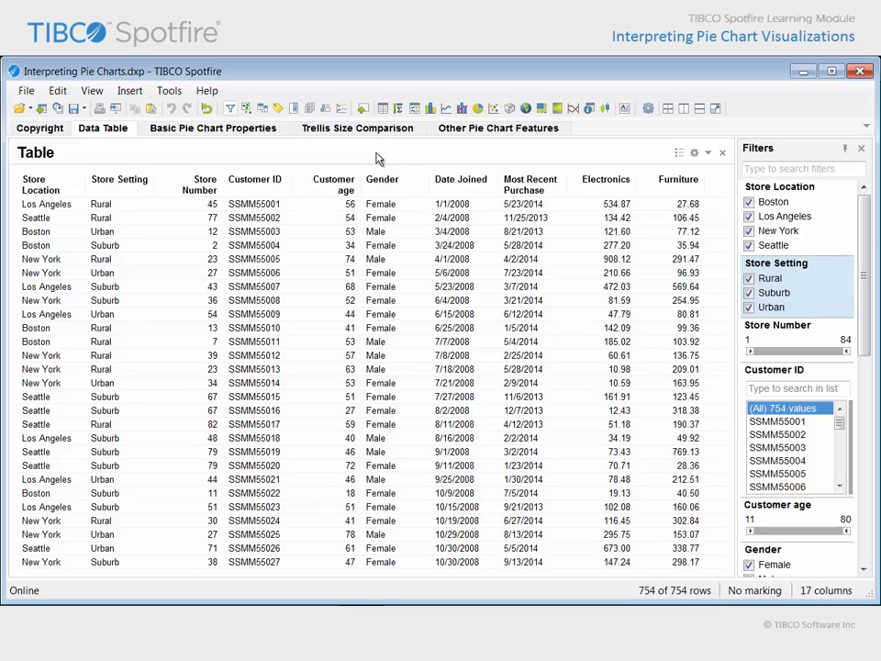
mouse_move(263, 136)
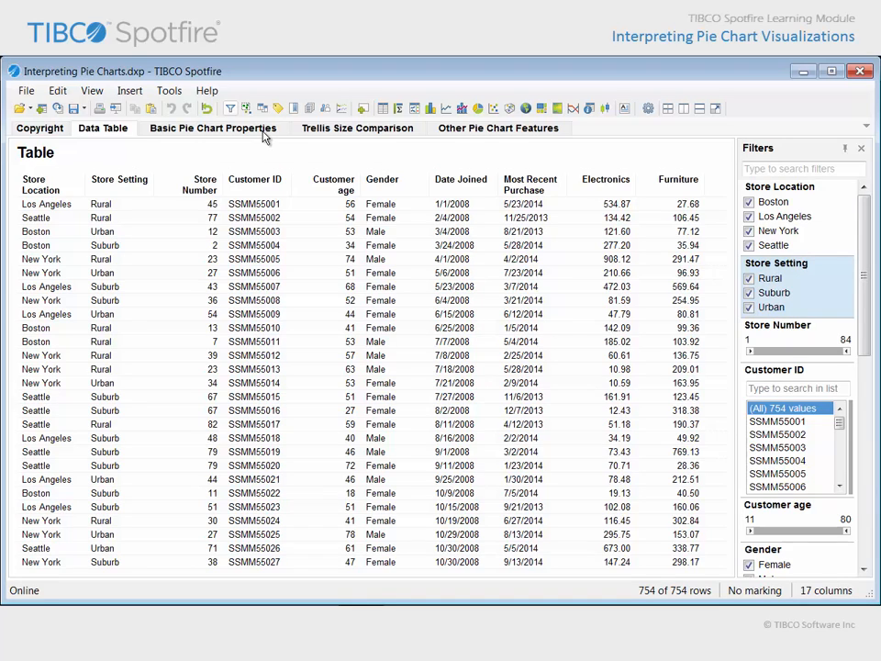
Switch to the Basic Pie Chart Properties page showing the 82% Female, 18% Male split.
left_click(213, 127)
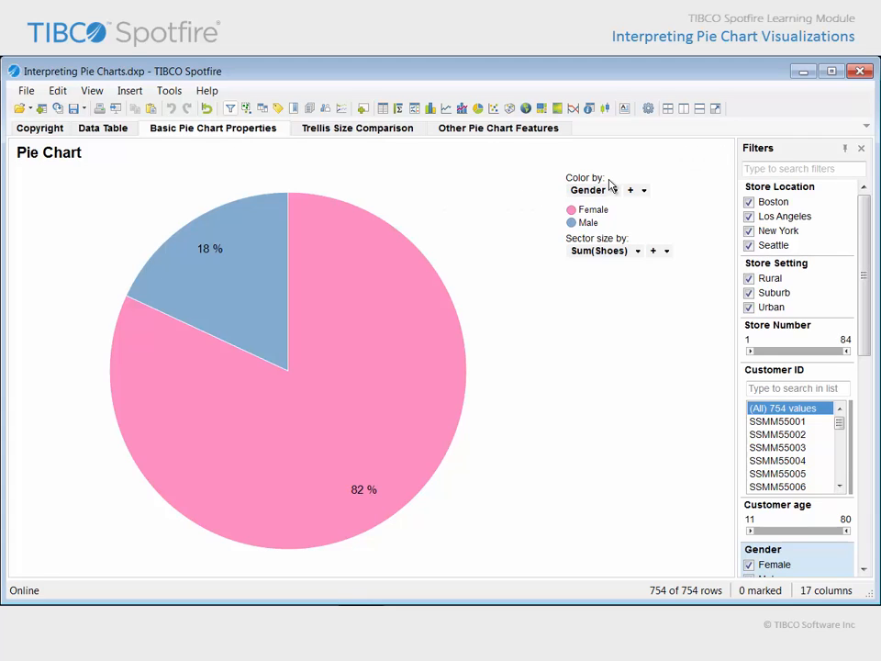
mouse_move(634, 249)
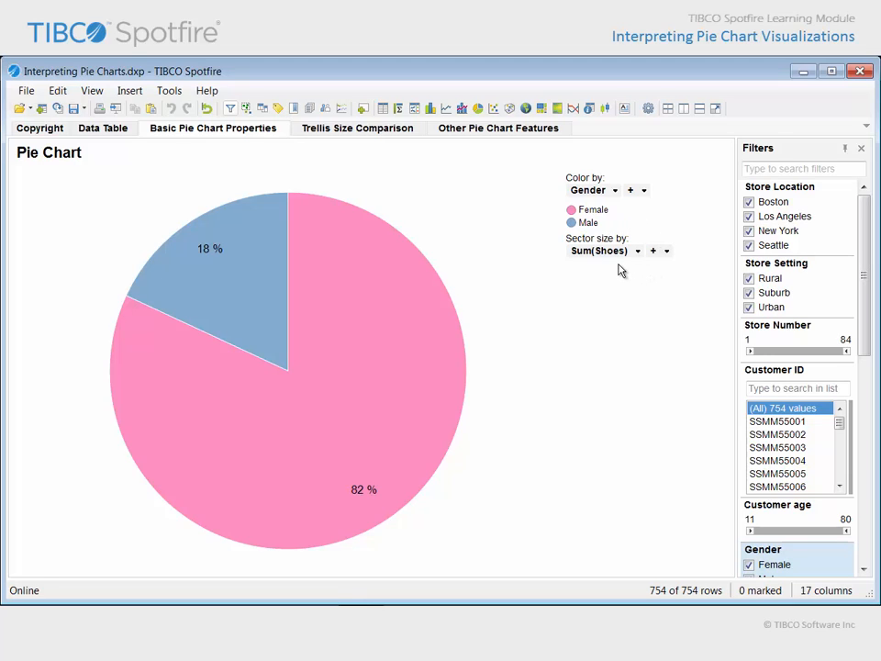
mouse_move(559, 368)
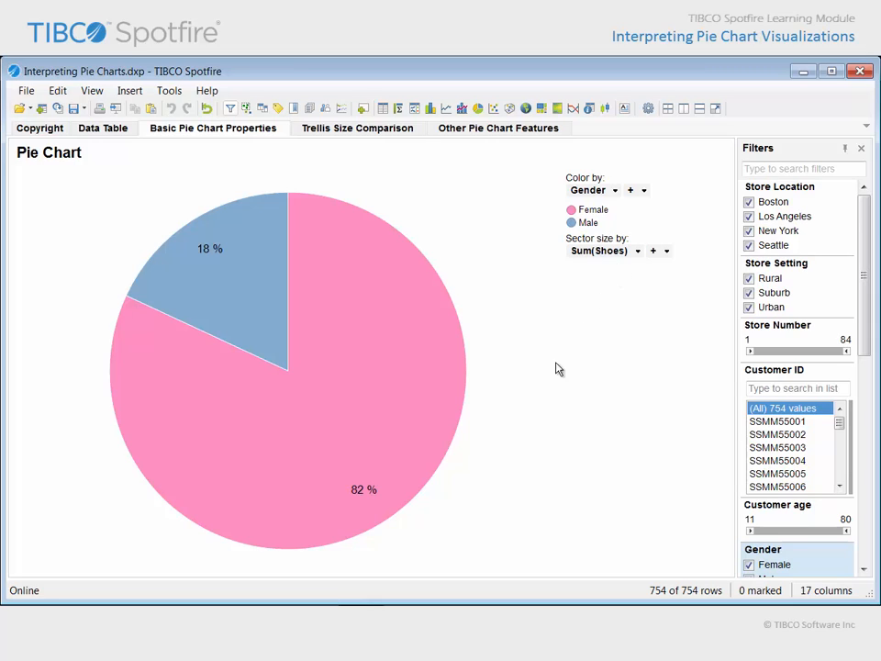
mouse_move(457, 435)
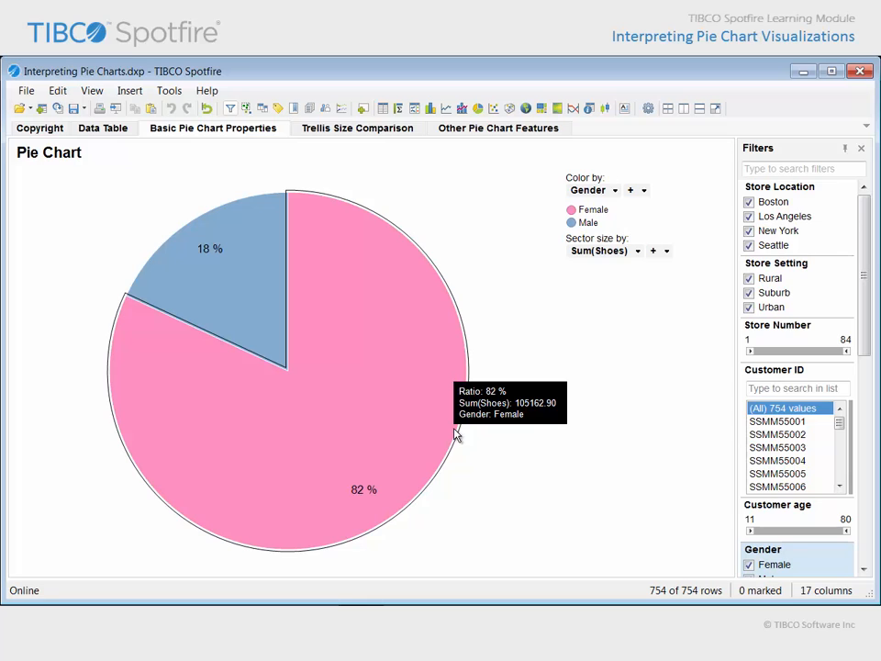
mouse_move(271, 270)
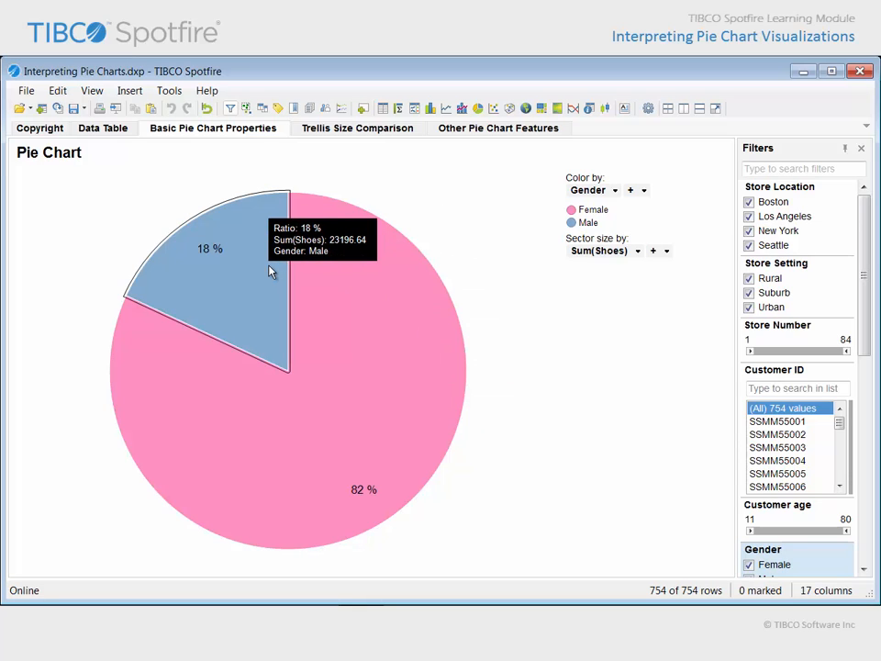
Switch to the Trellis Size Comparison page with Rural, Suburb and Urban pies.
left_click(356, 127)
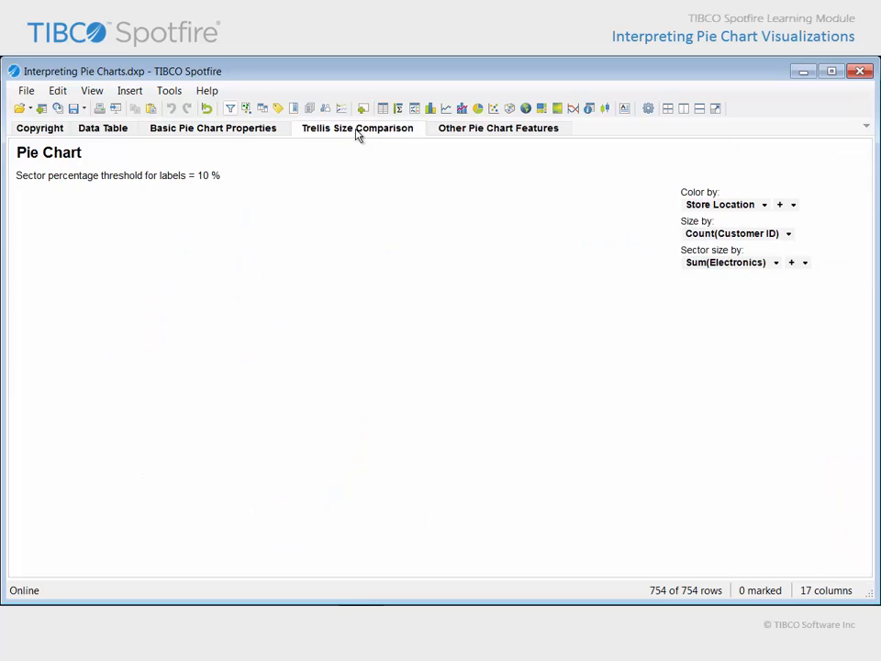
left_click(357, 127)
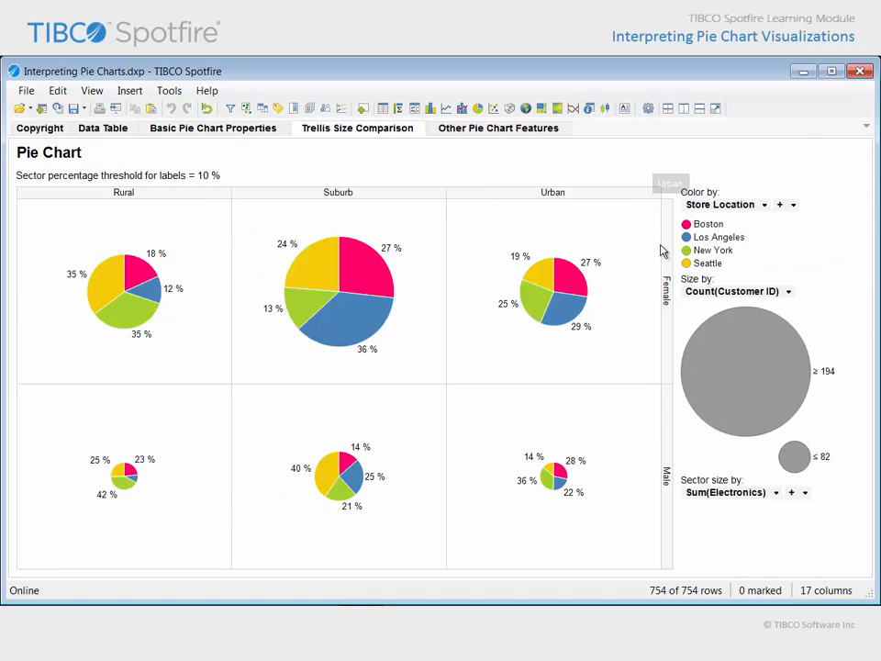
mouse_move(716, 549)
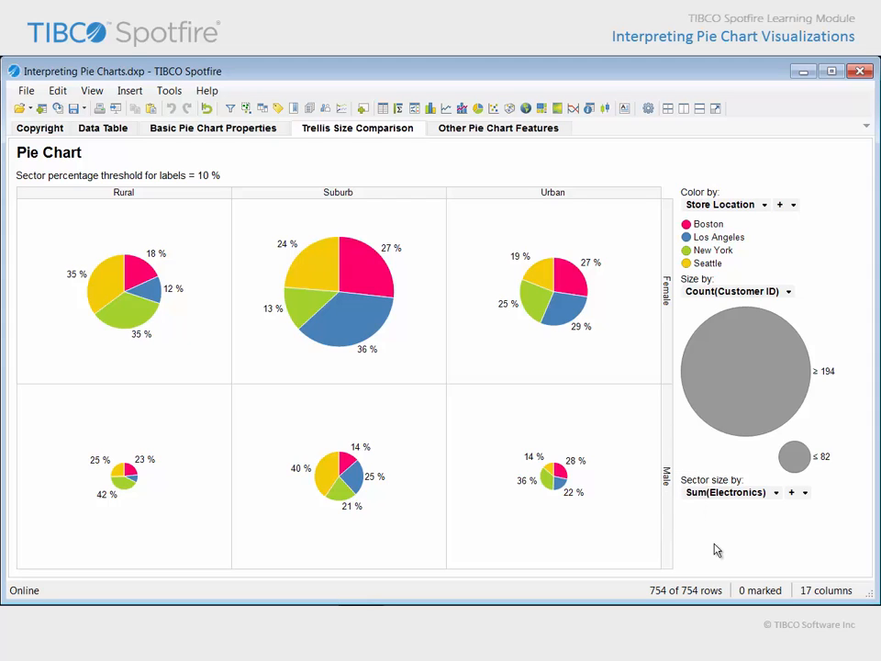
mouse_move(761, 526)
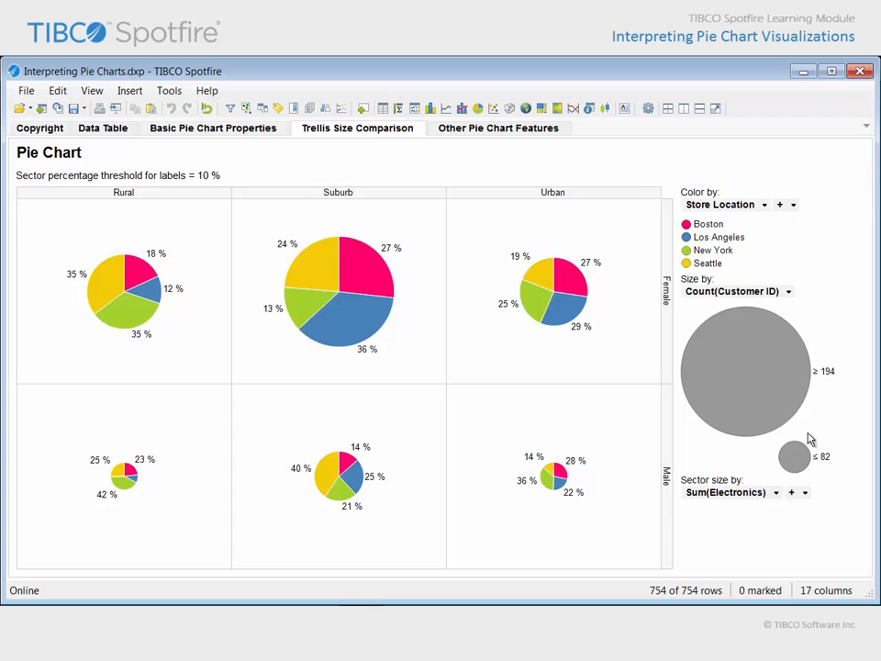
mouse_move(759, 228)
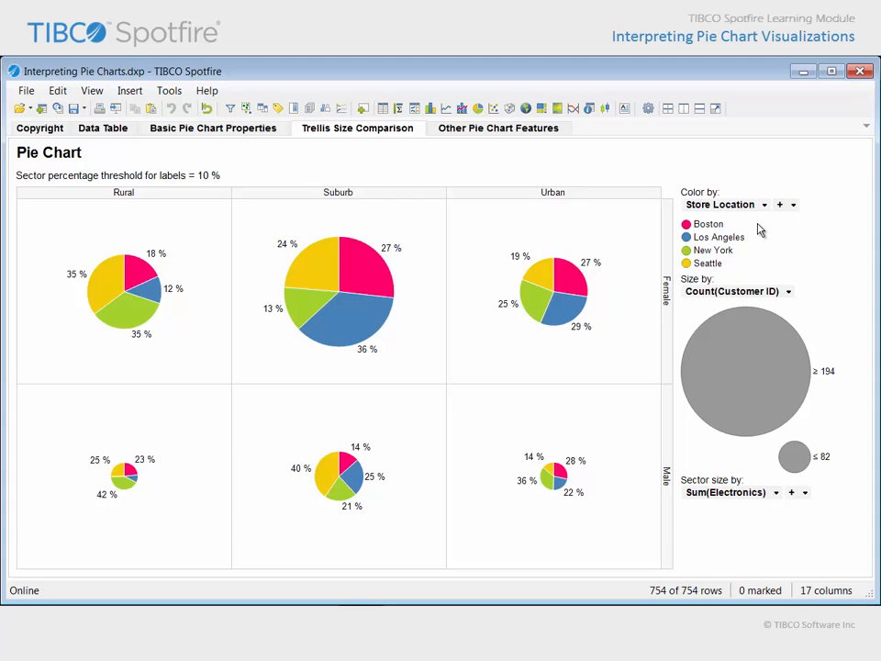
mouse_move(329, 516)
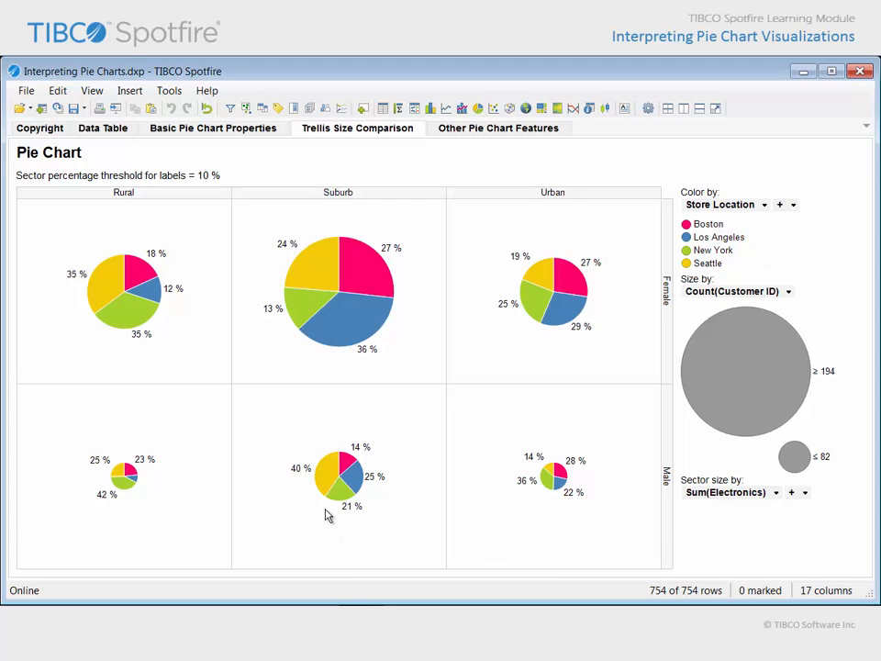
mouse_move(307, 485)
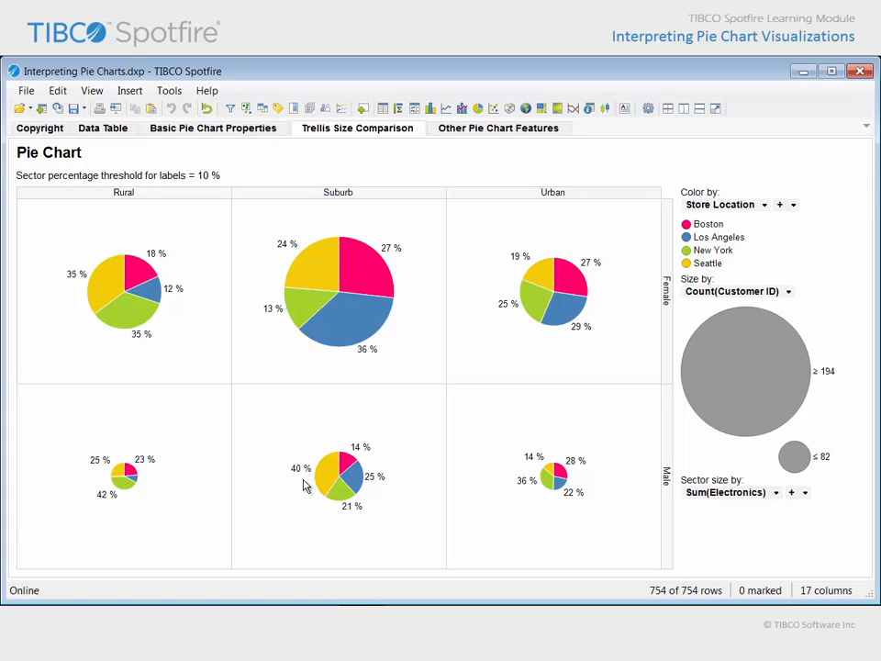
mouse_move(354, 435)
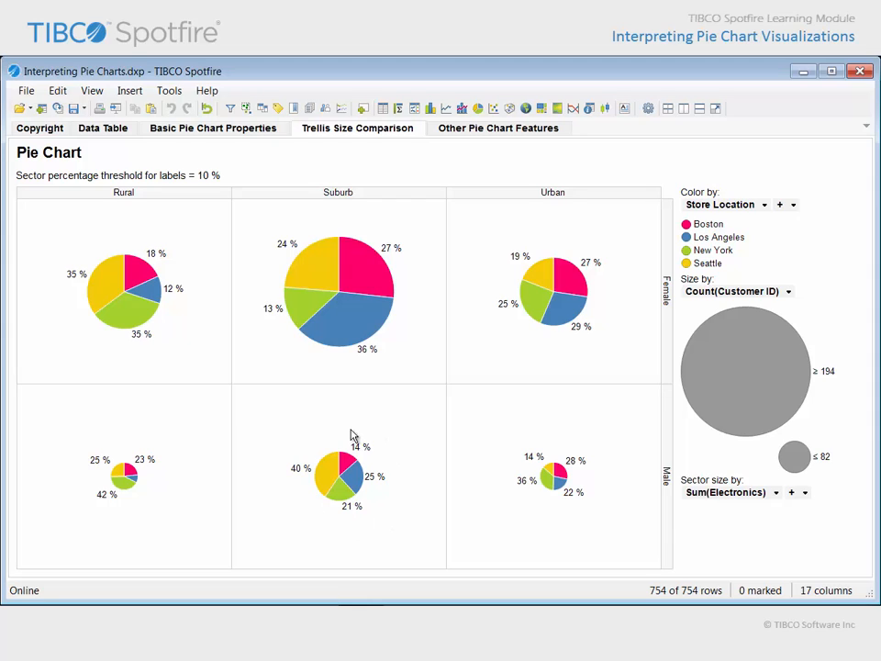
mouse_move(794, 317)
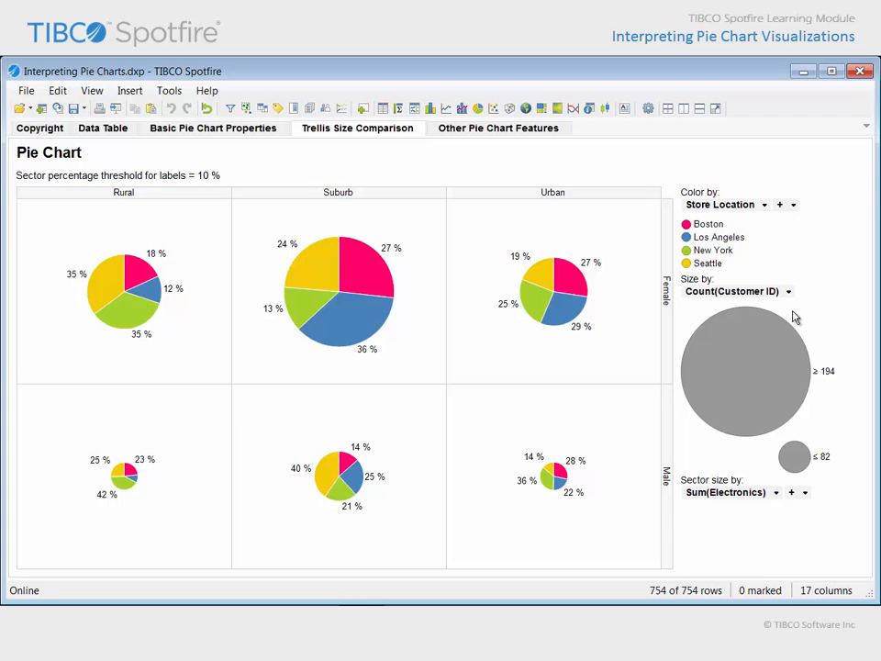
mouse_move(260, 572)
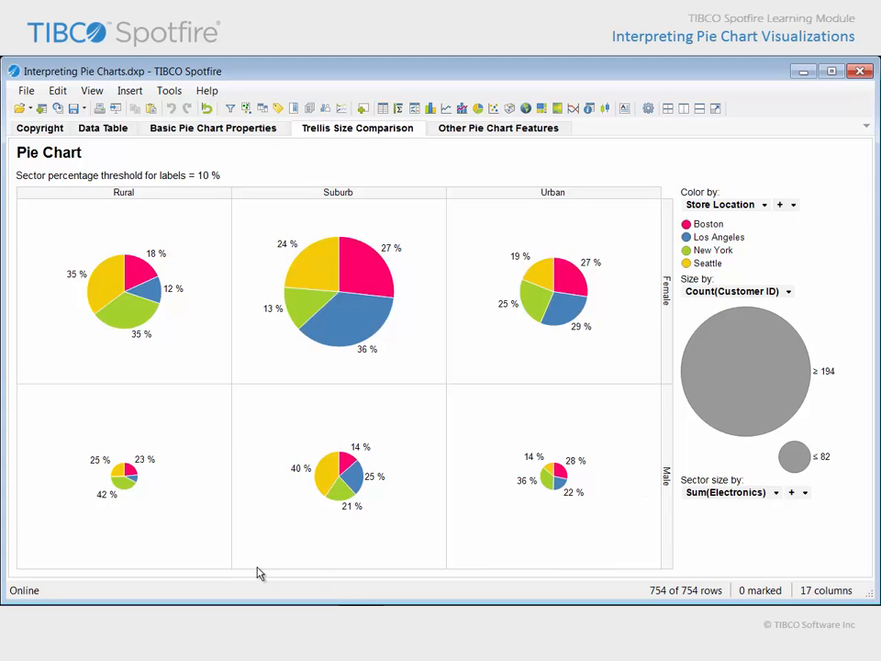
mouse_move(144, 505)
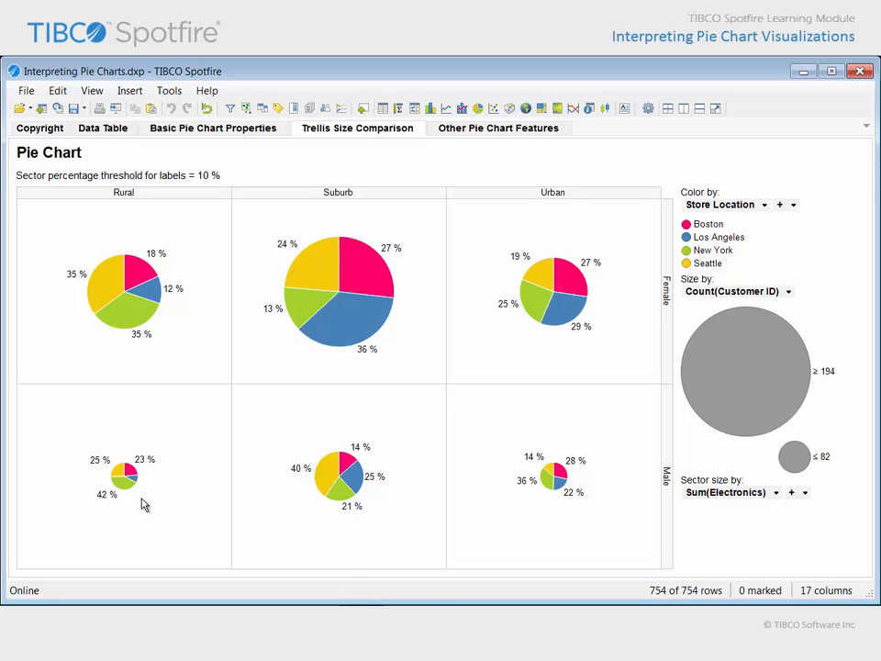
mouse_move(796, 456)
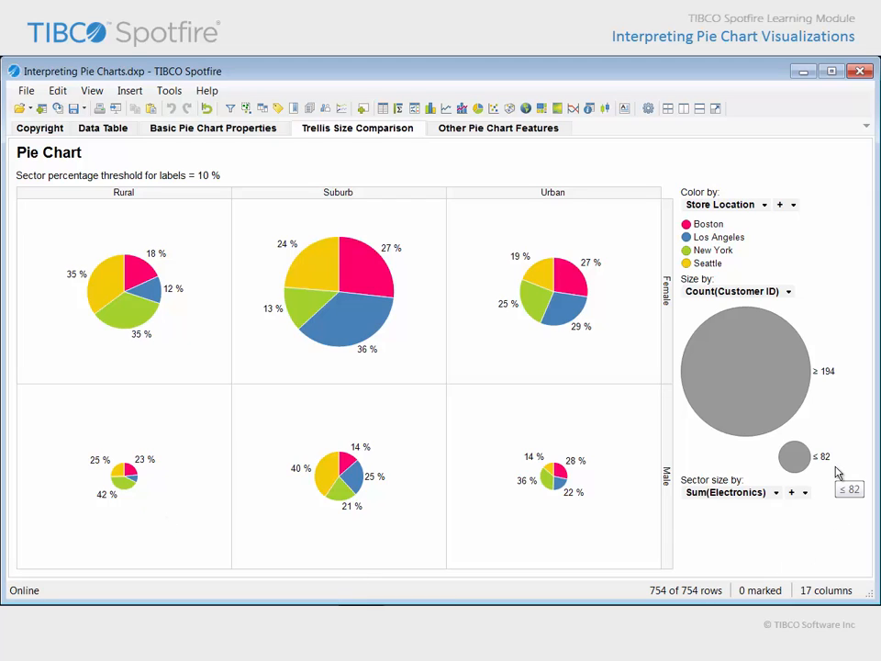
mouse_move(406, 327)
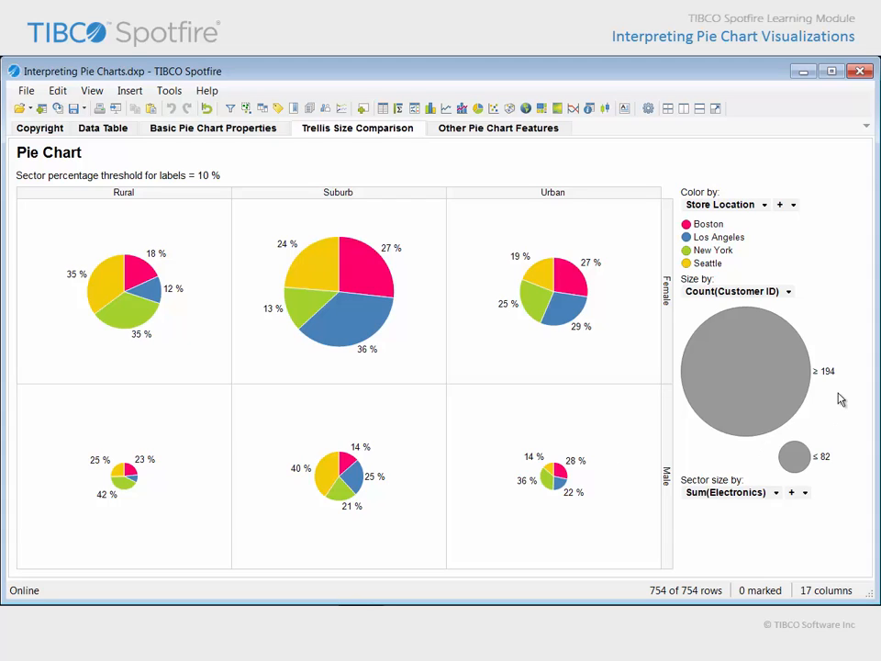
mouse_move(841, 390)
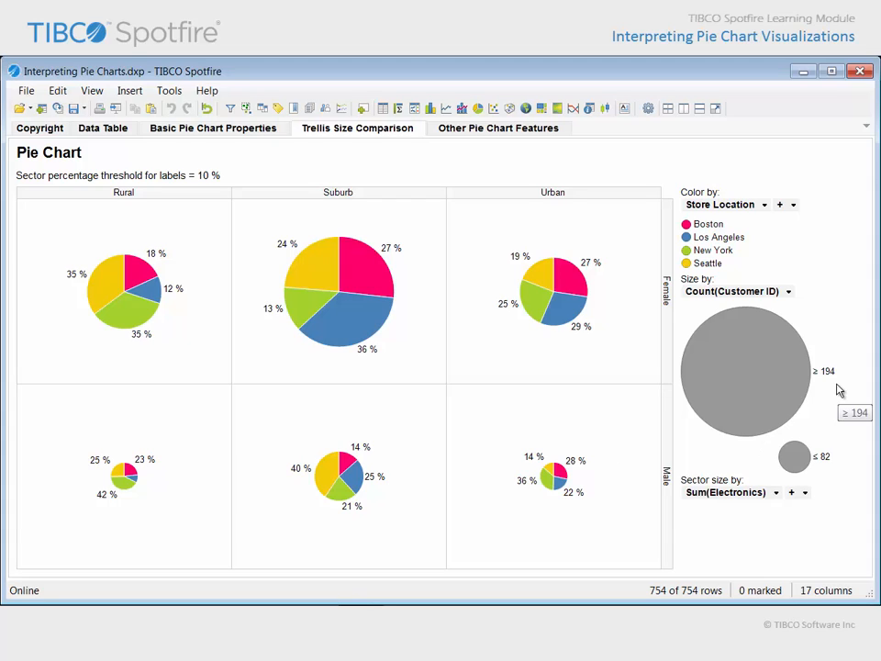
mouse_move(843, 418)
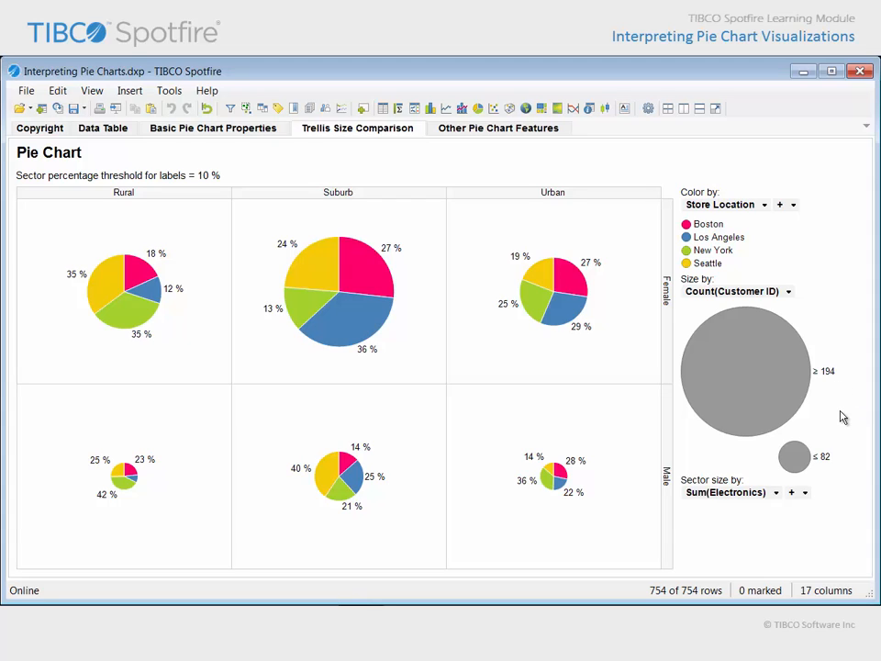
mouse_move(149, 503)
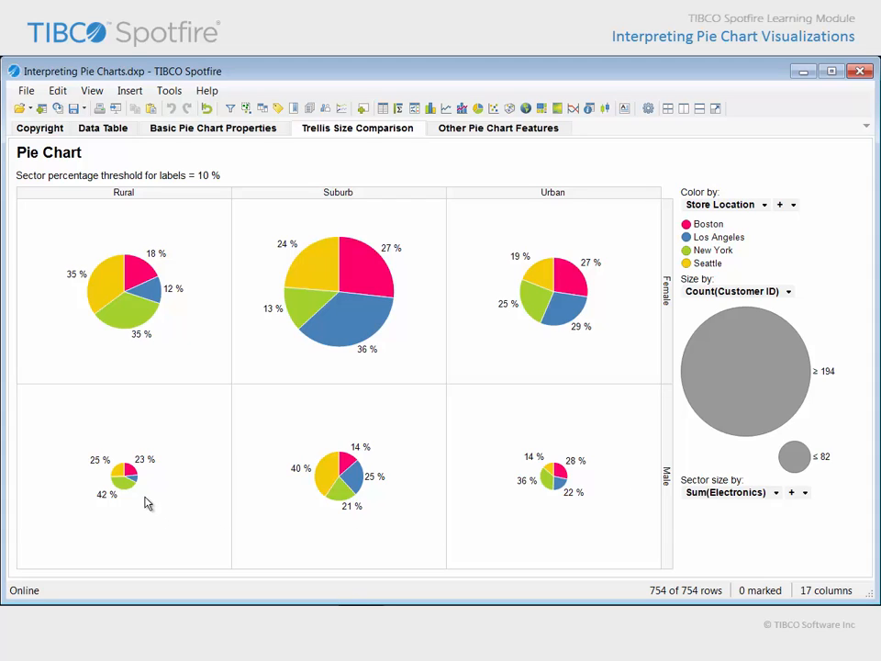
mouse_move(147, 486)
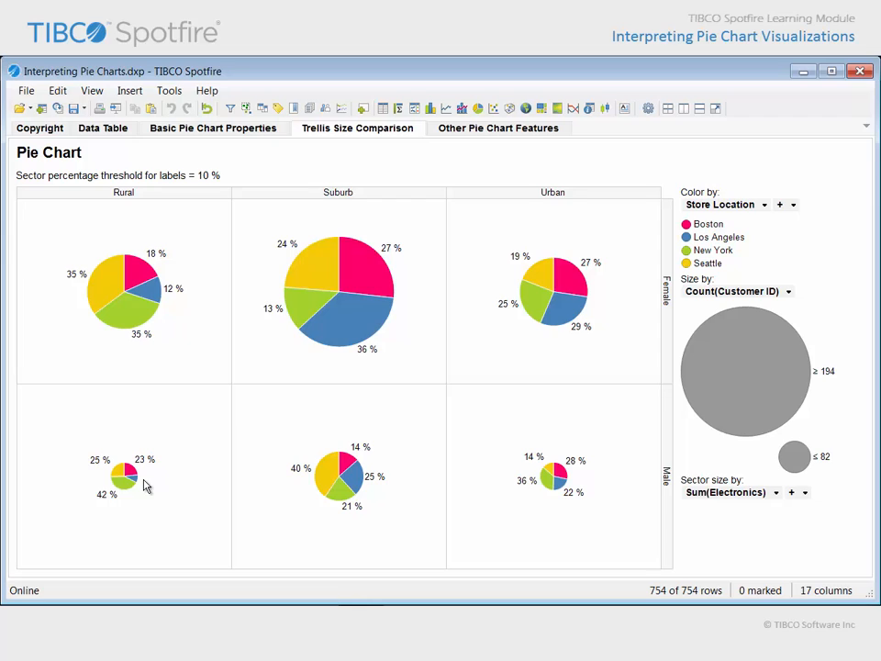
mouse_move(130, 484)
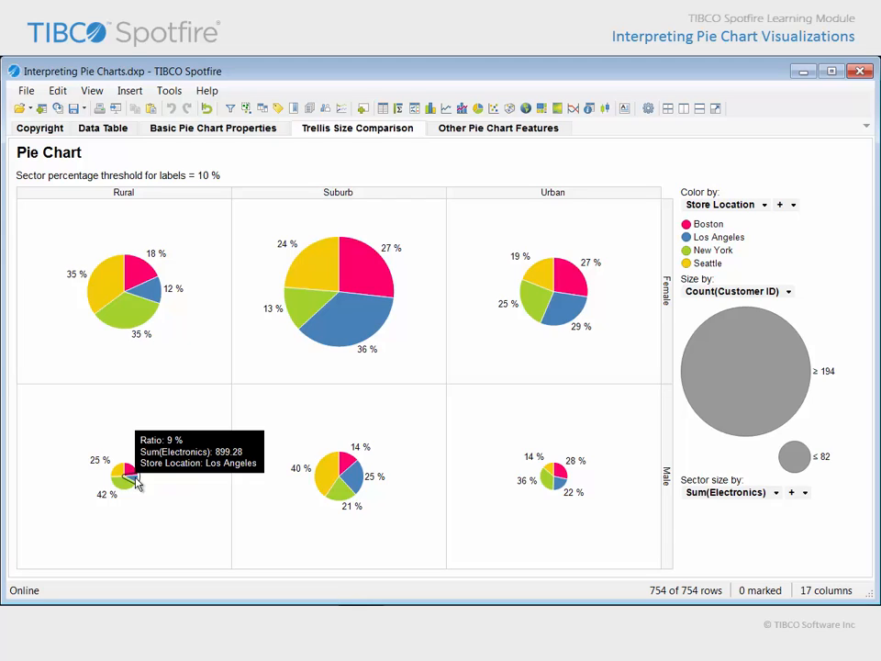
mouse_move(149, 489)
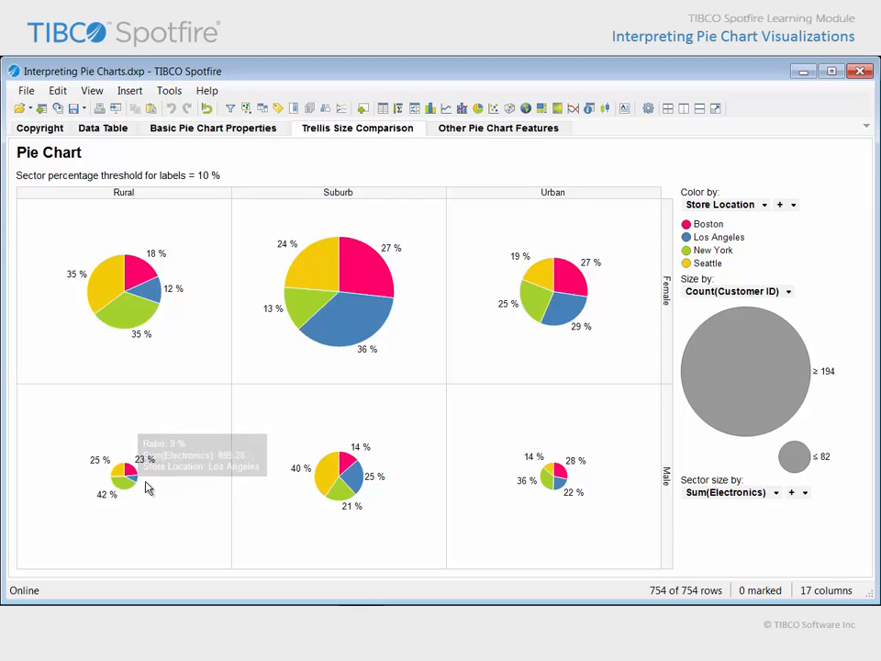
mouse_move(150, 487)
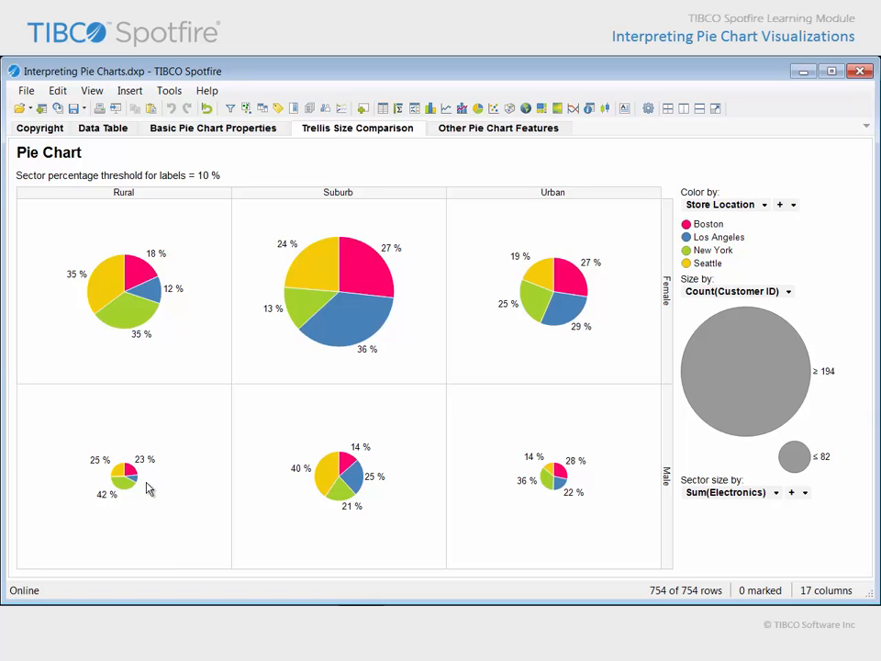
Switch to the Other Pie Chart Features page with sorted and multi-colour pies.
left_click(498, 127)
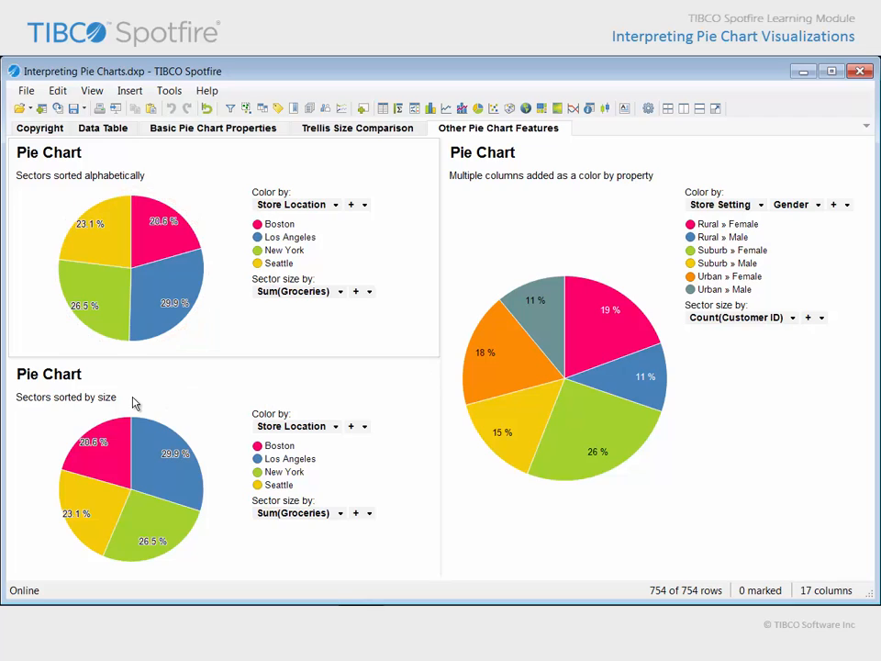
mouse_move(277, 546)
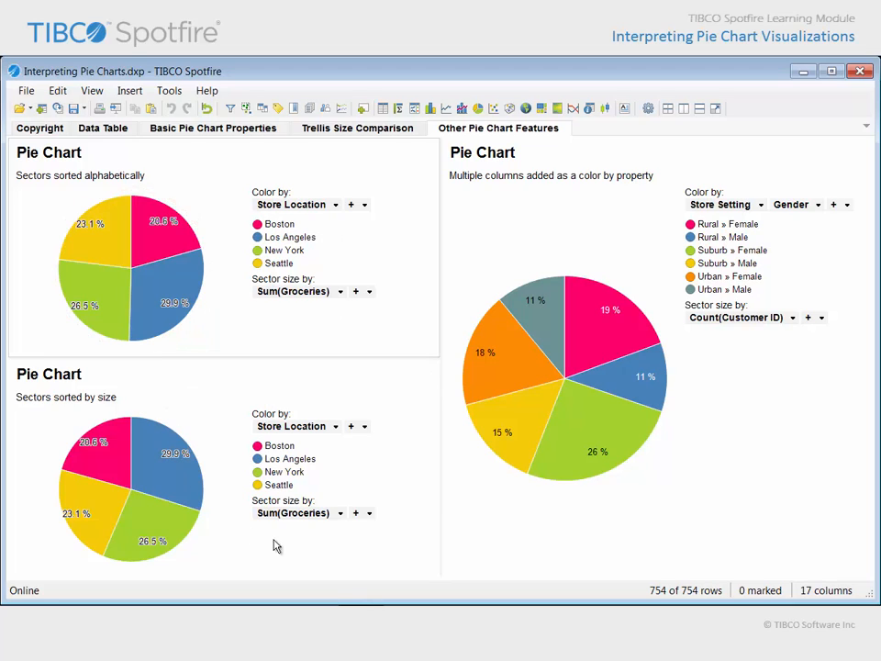
mouse_move(333, 533)
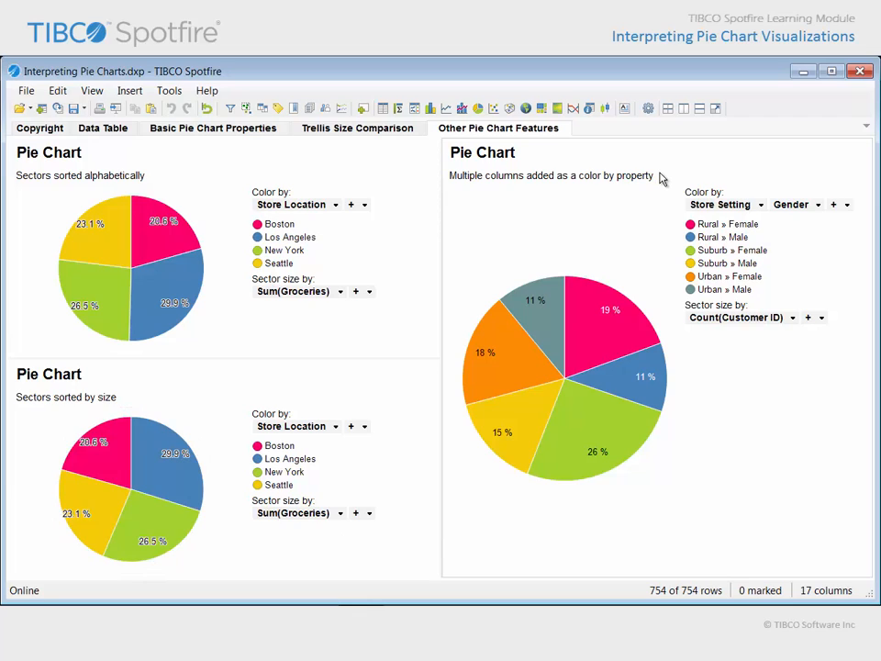
mouse_move(675, 186)
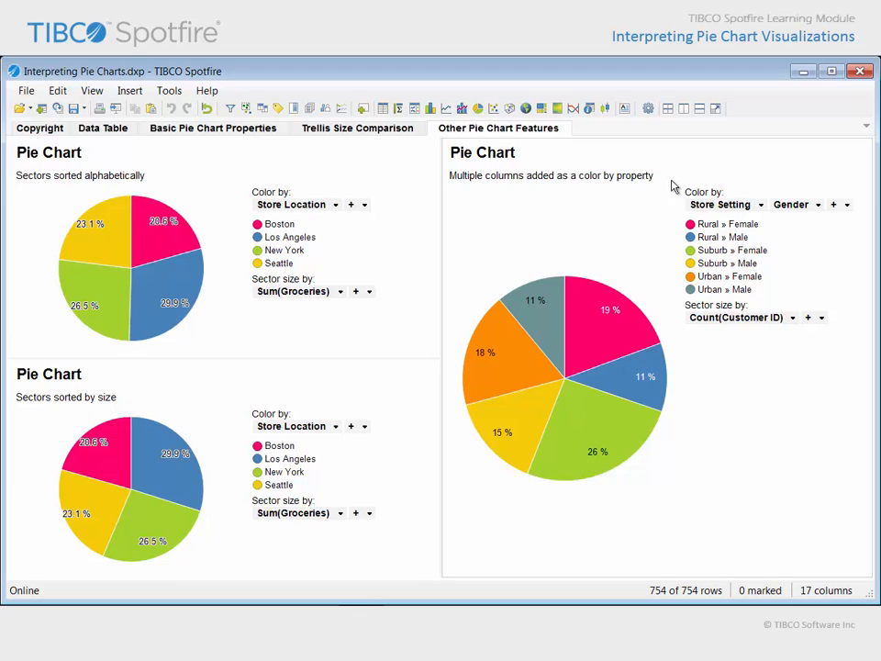
mouse_move(727, 203)
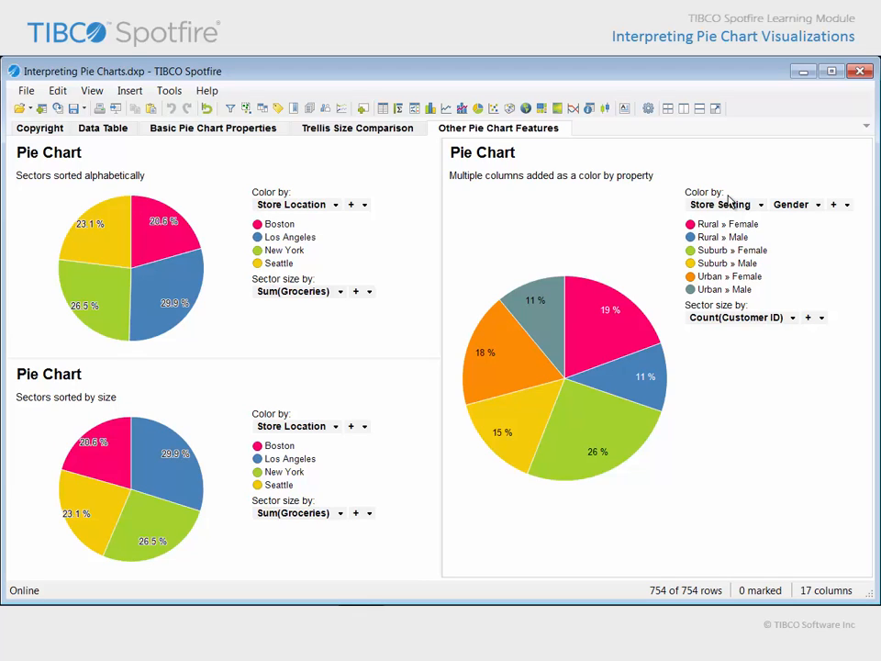
mouse_move(768, 335)
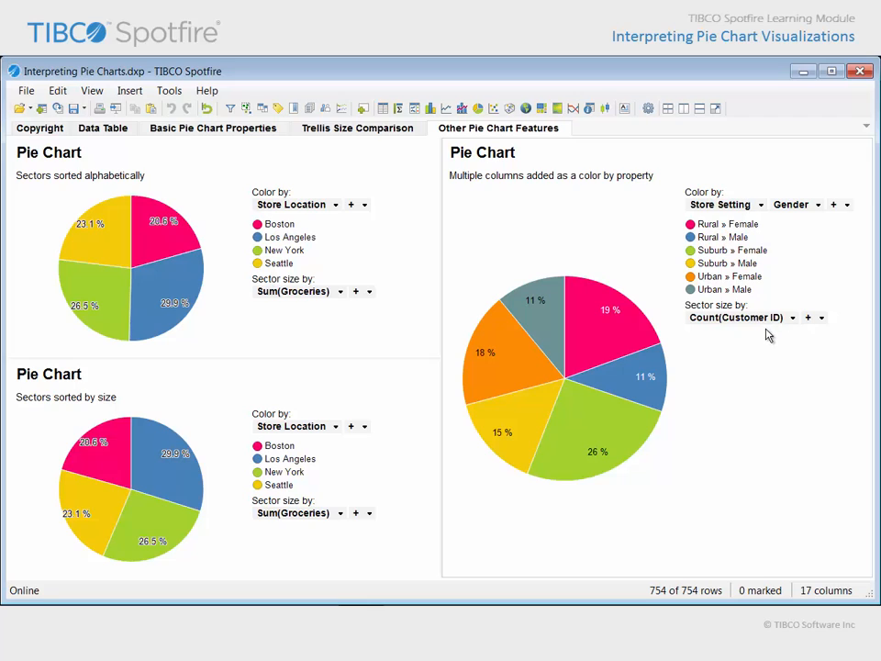
mouse_move(760, 335)
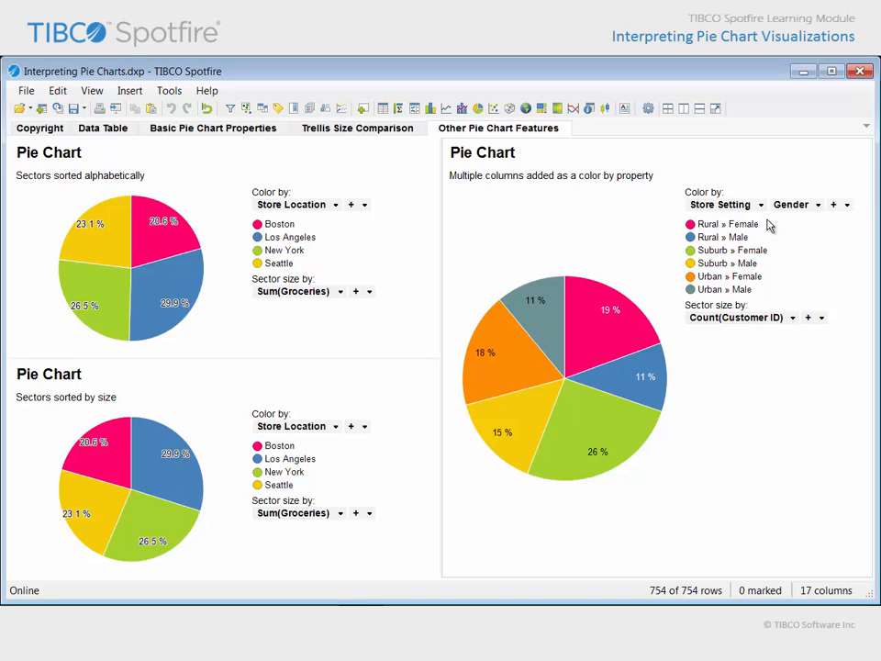
mouse_move(819, 220)
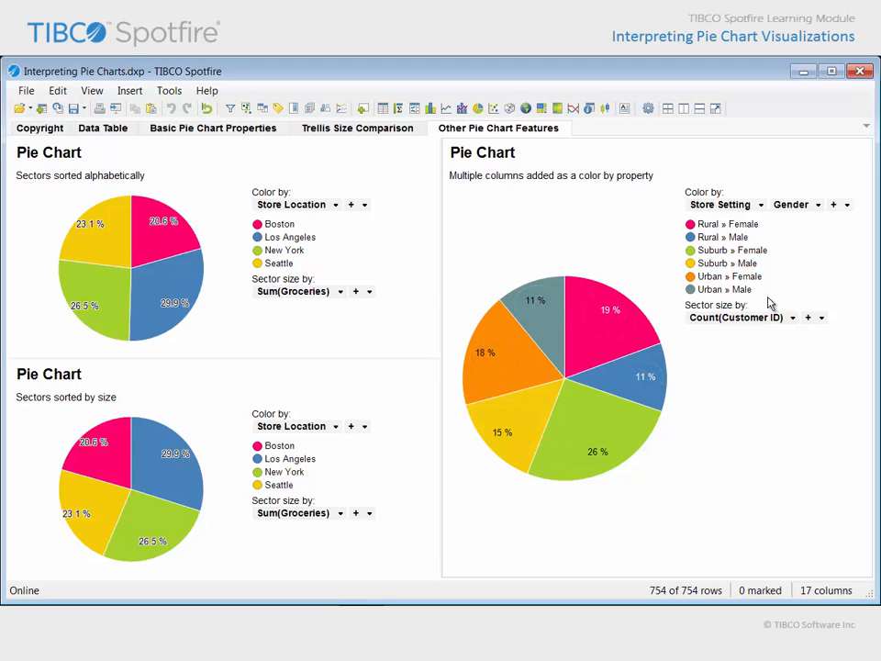
mouse_move(641, 483)
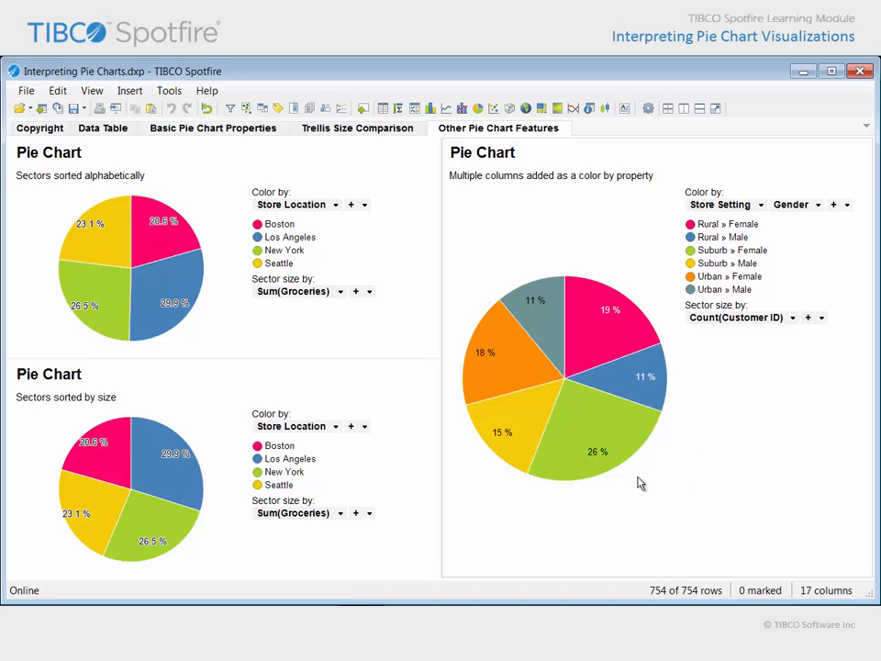
mouse_move(611, 468)
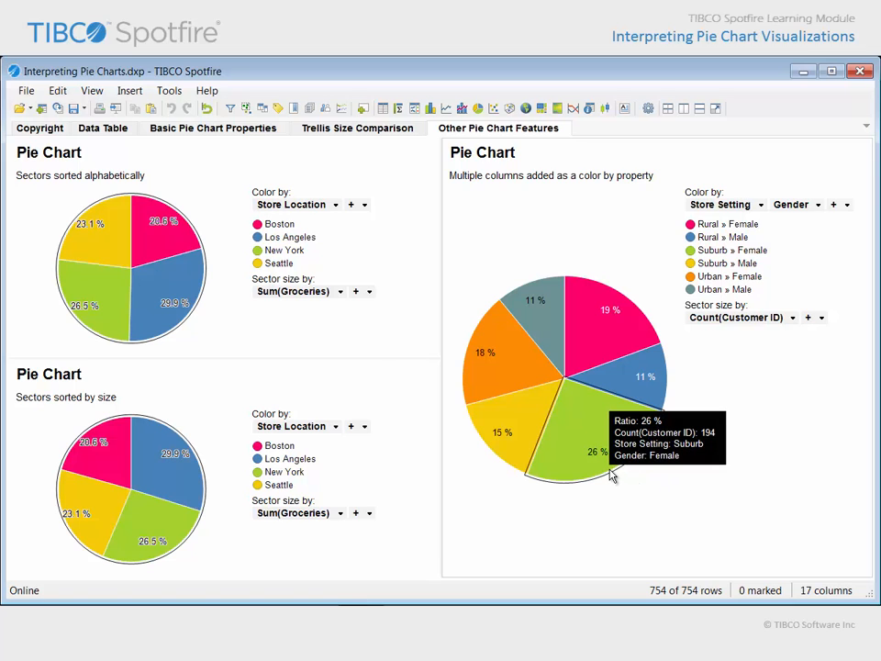